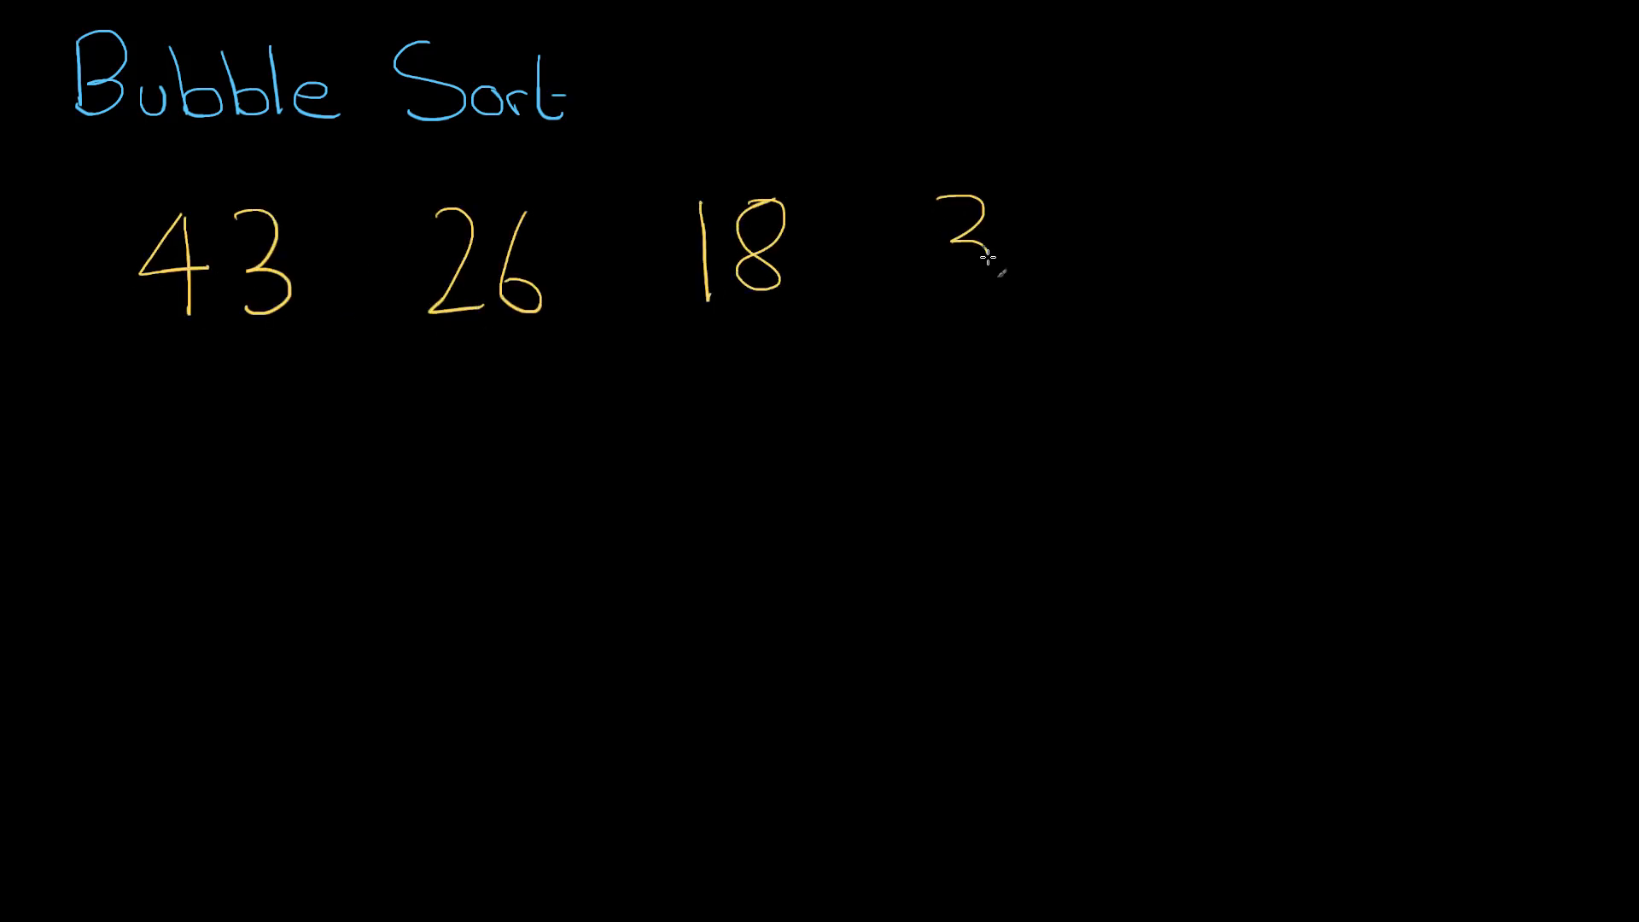
Write 39 and 53 after 18, then bracket the pair 43 and 26 in red
{"action": "type", "text": "39 53"}
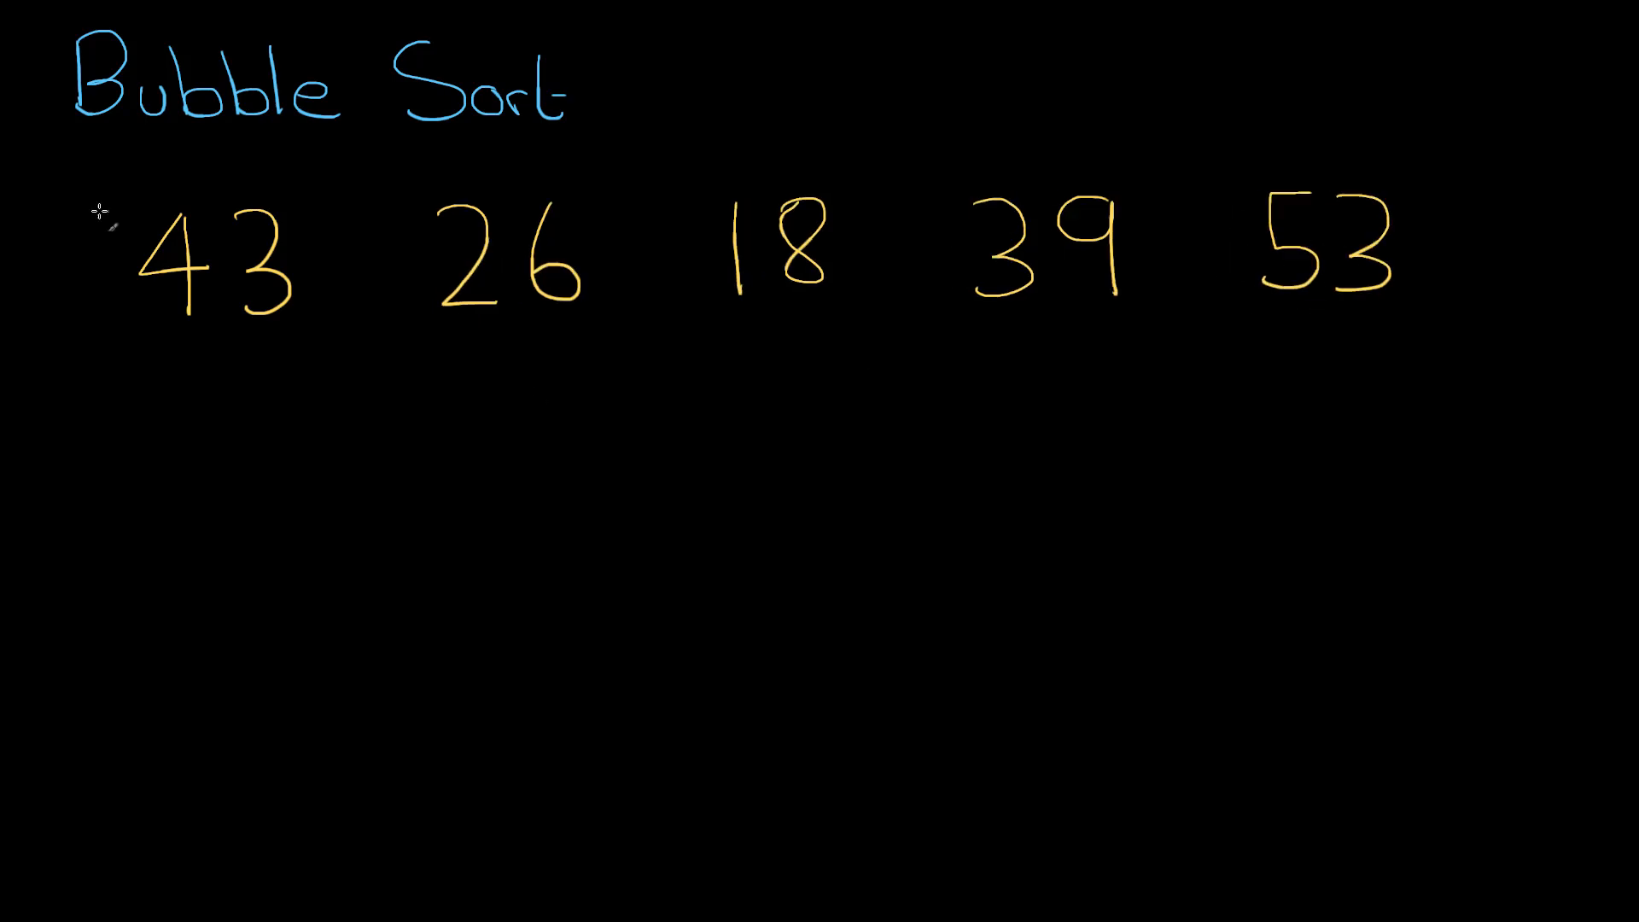
{"action": "left_click_drag", "start_coordinate": [104, 187], "coordinate": [94, 314]}
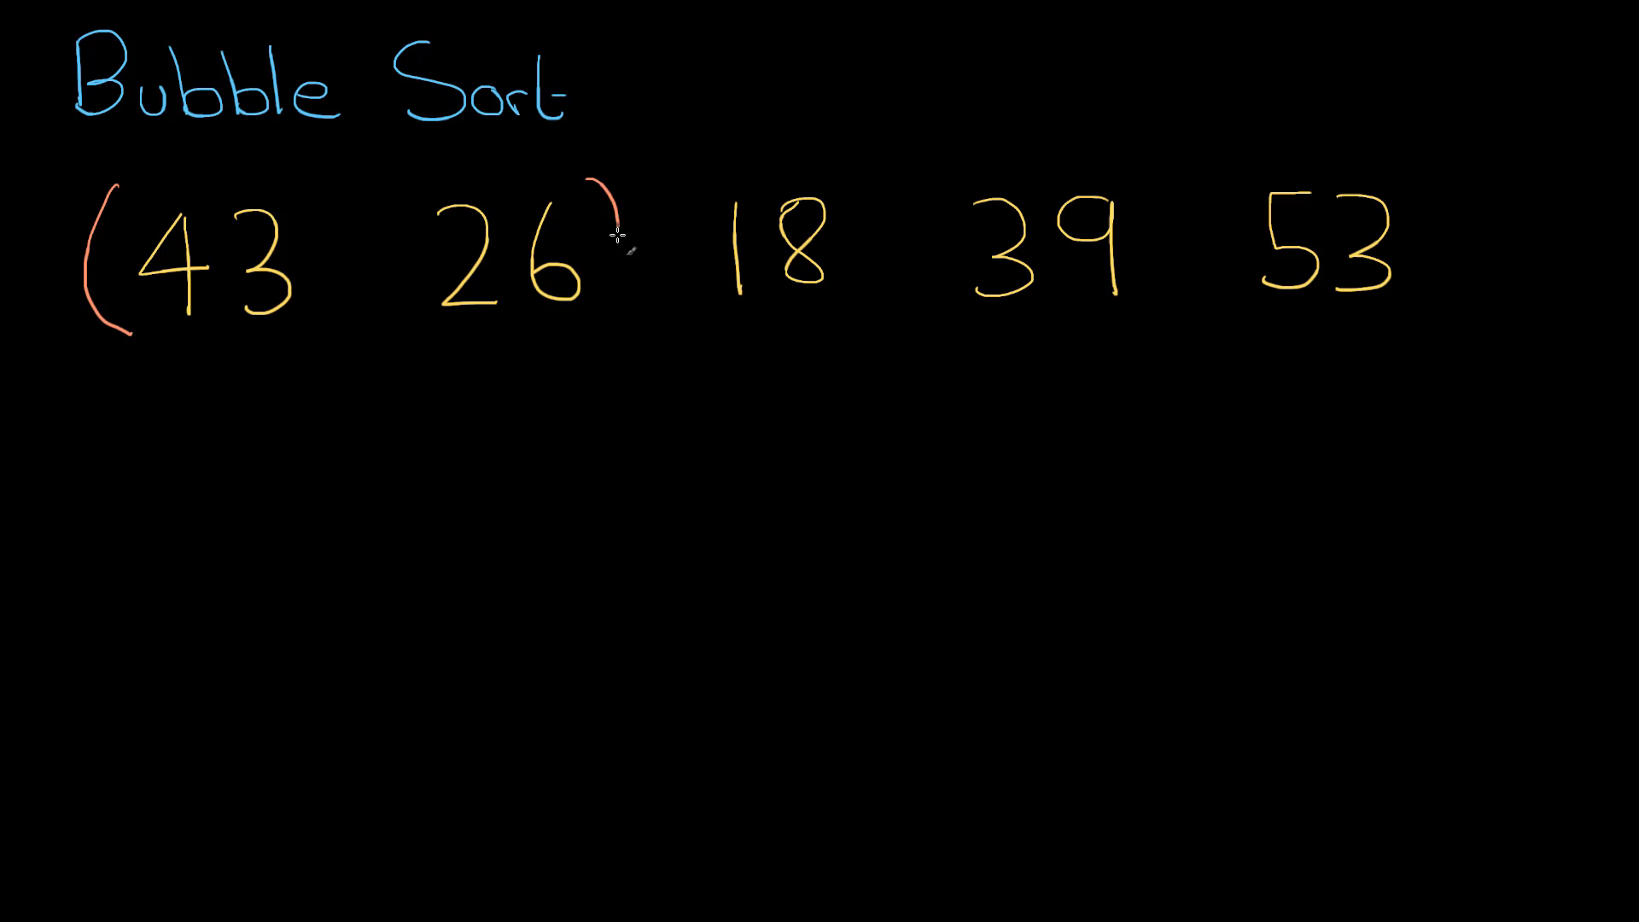
{"action": "left_click_drag", "start_coordinate": [617, 187], "coordinate": [617, 313]}
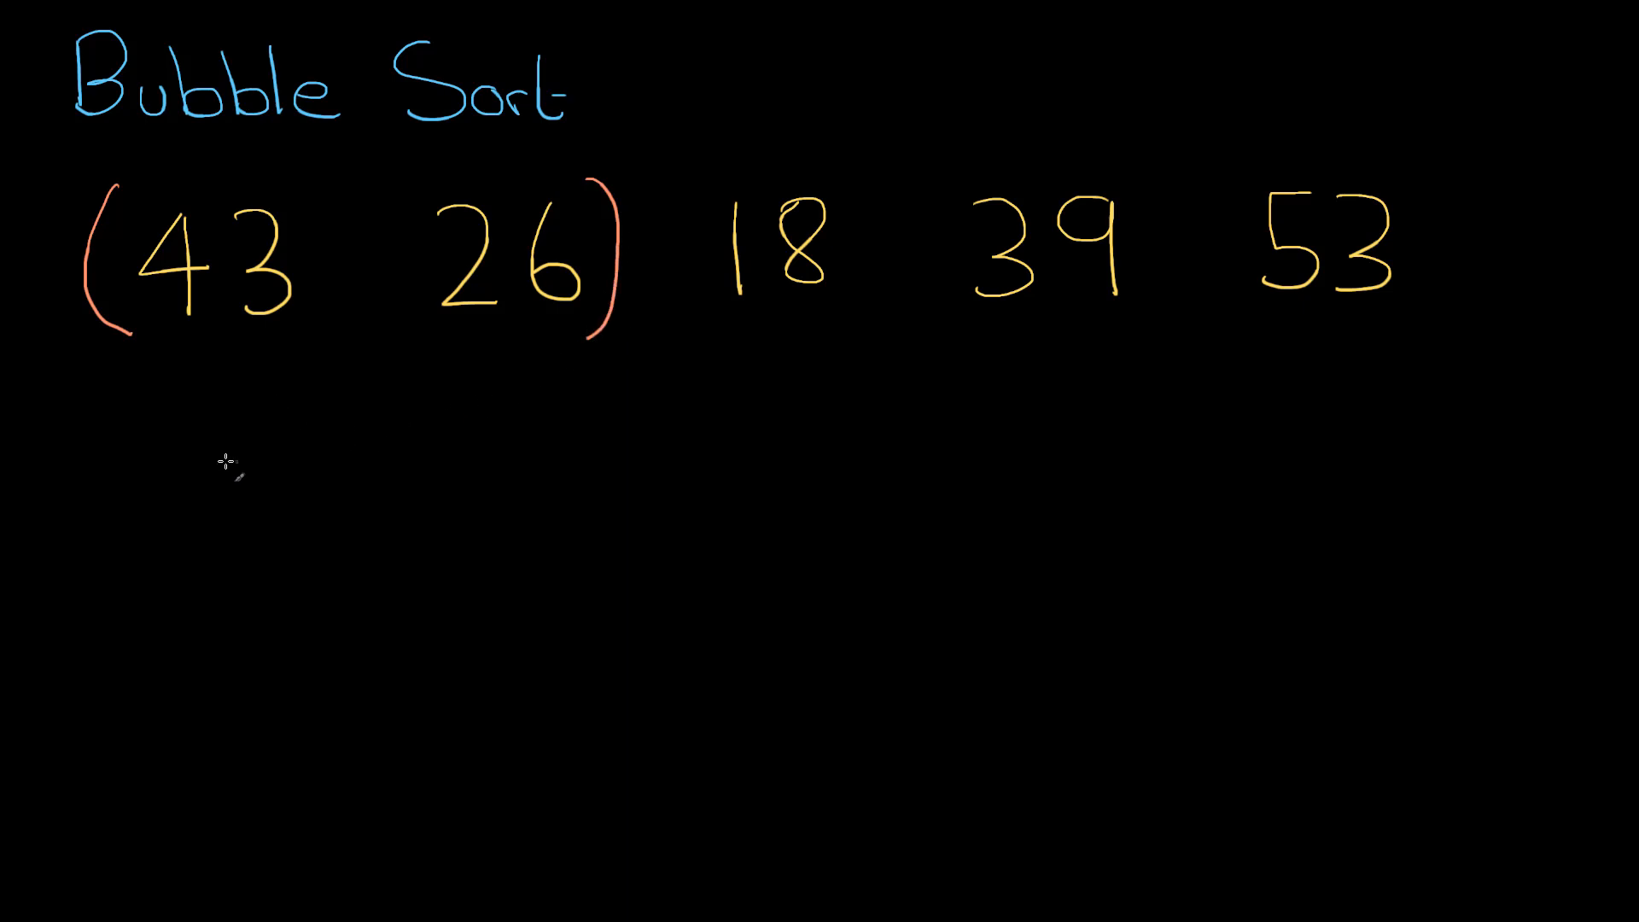
{"action": "mouse_move", "coordinate": [402, 365]}
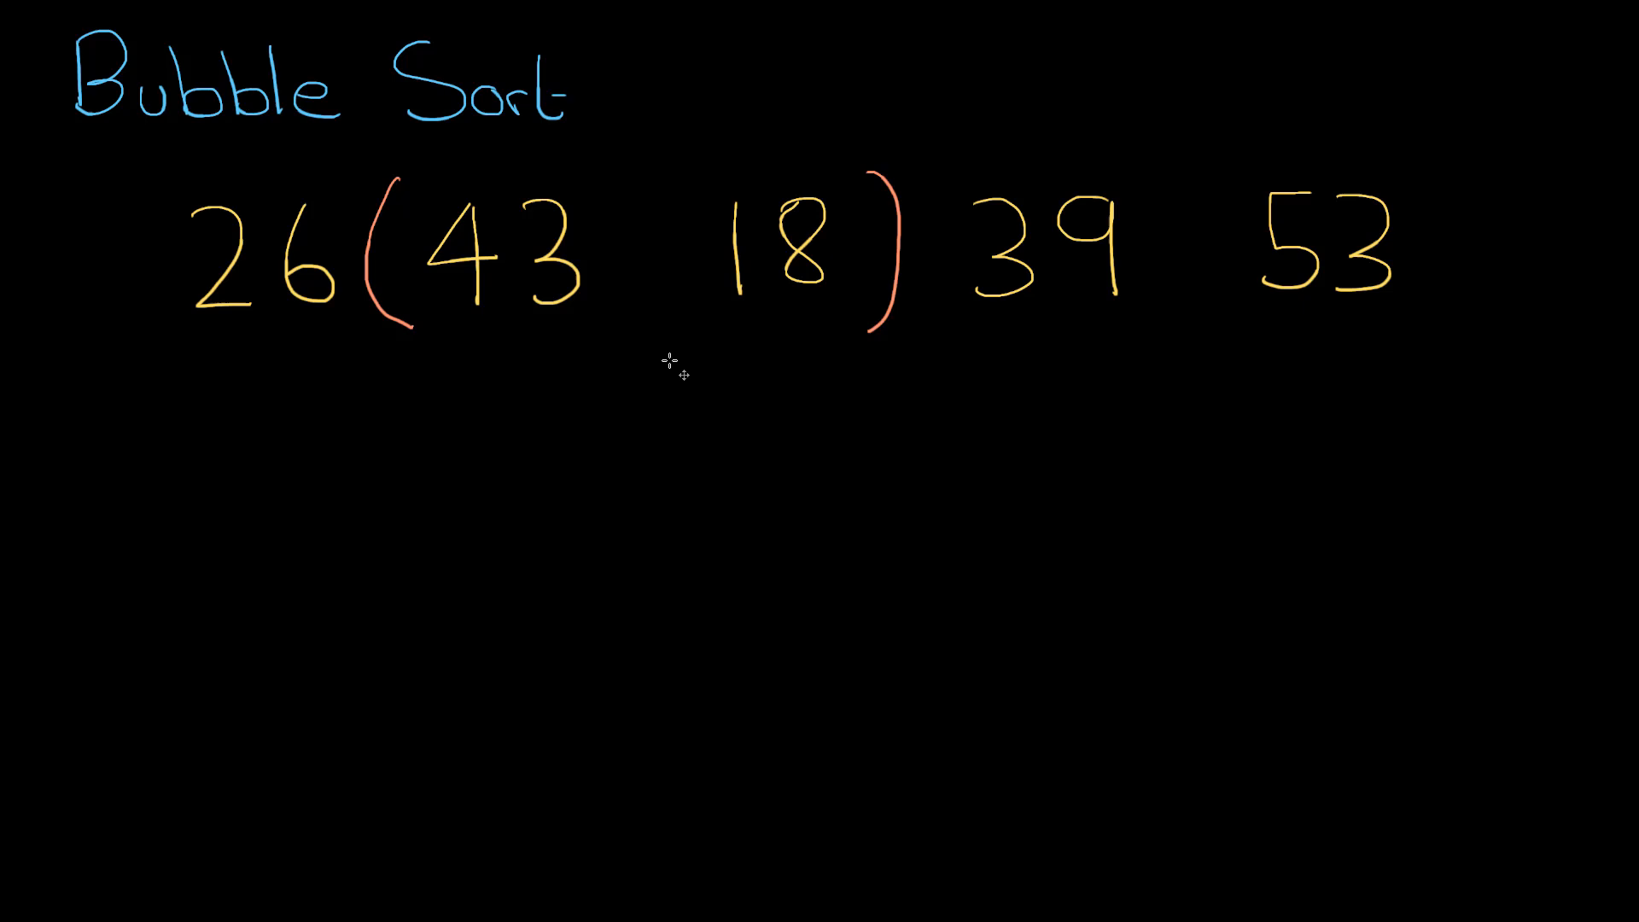
{"action": "mouse_move", "coordinate": [973, 307]}
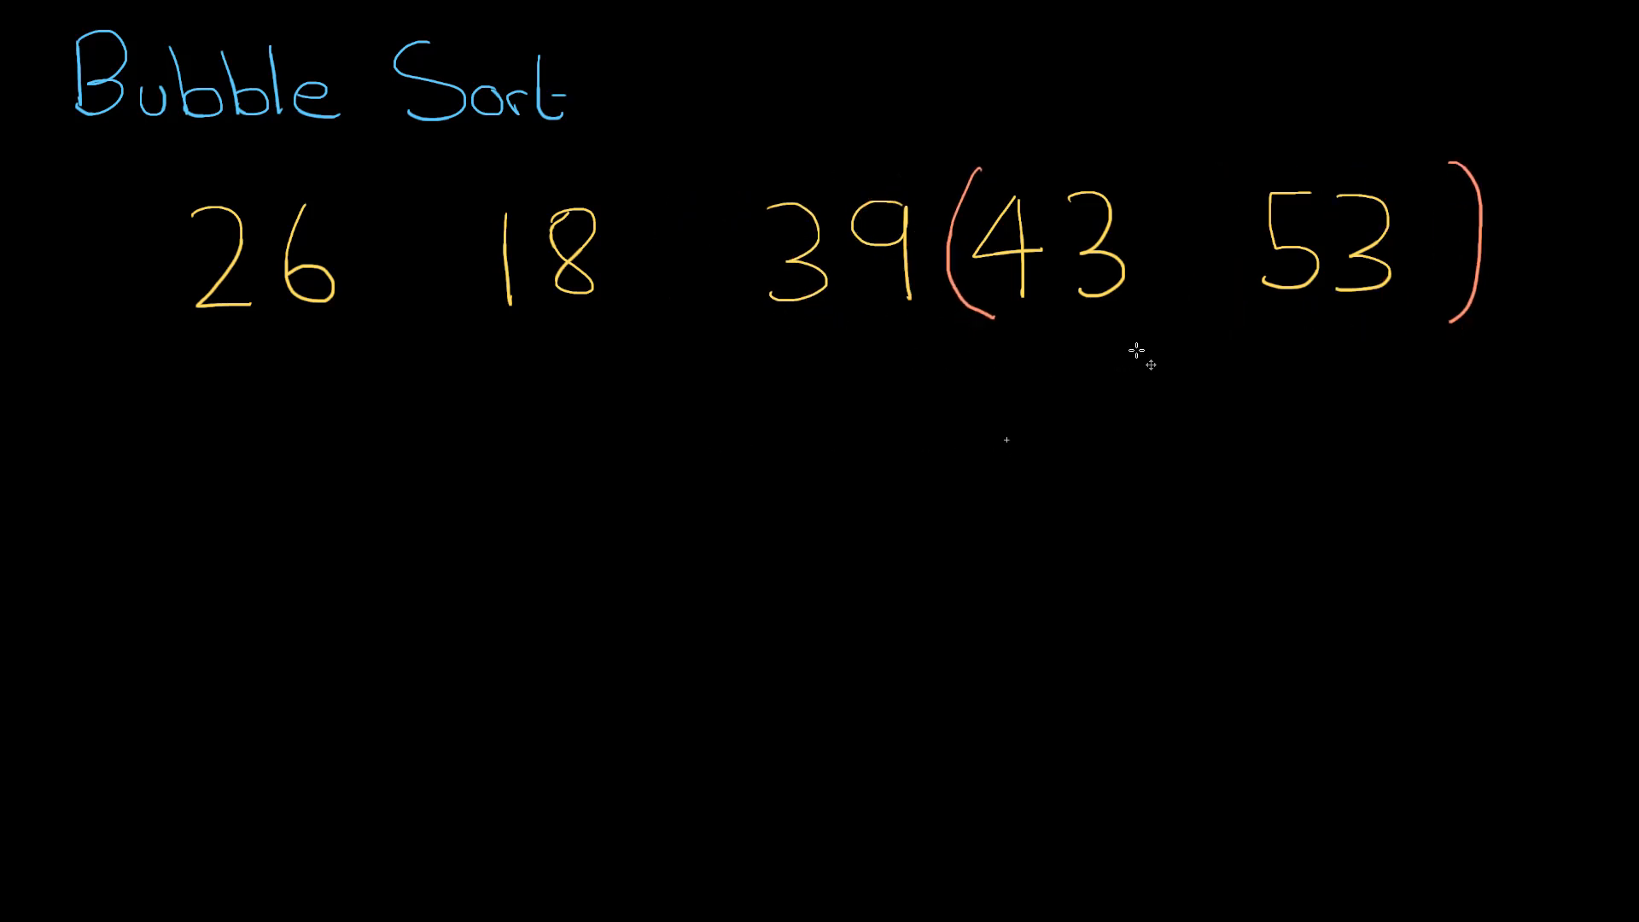
{"action": "mouse_move", "coordinate": [939, 524]}
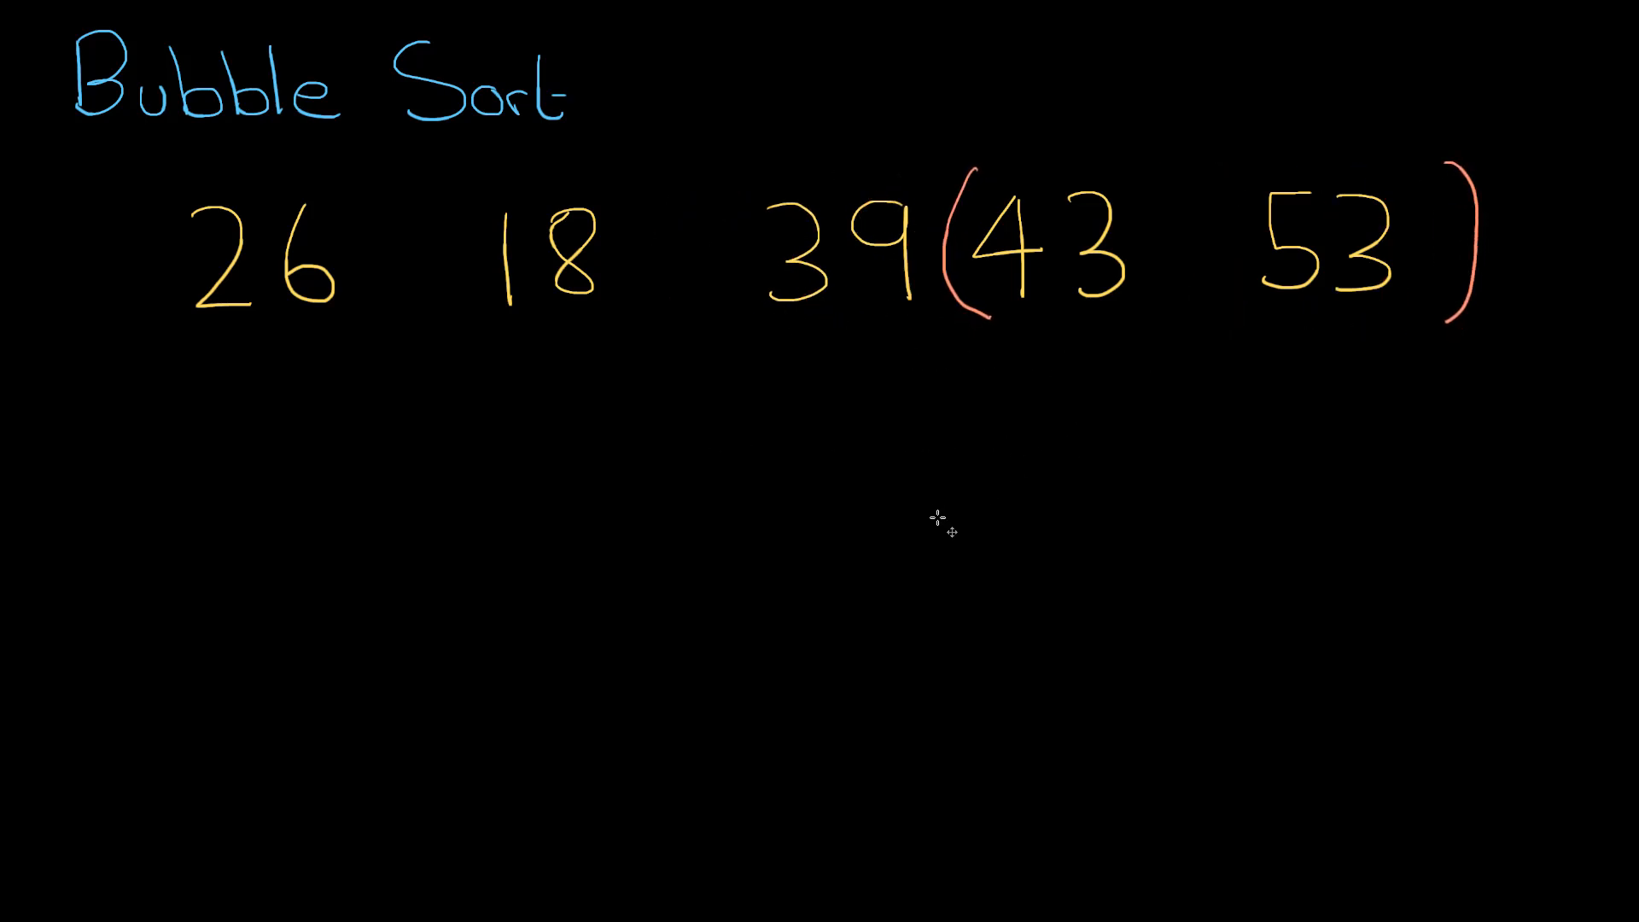
{"action": "mouse_move", "coordinate": [878, 536]}
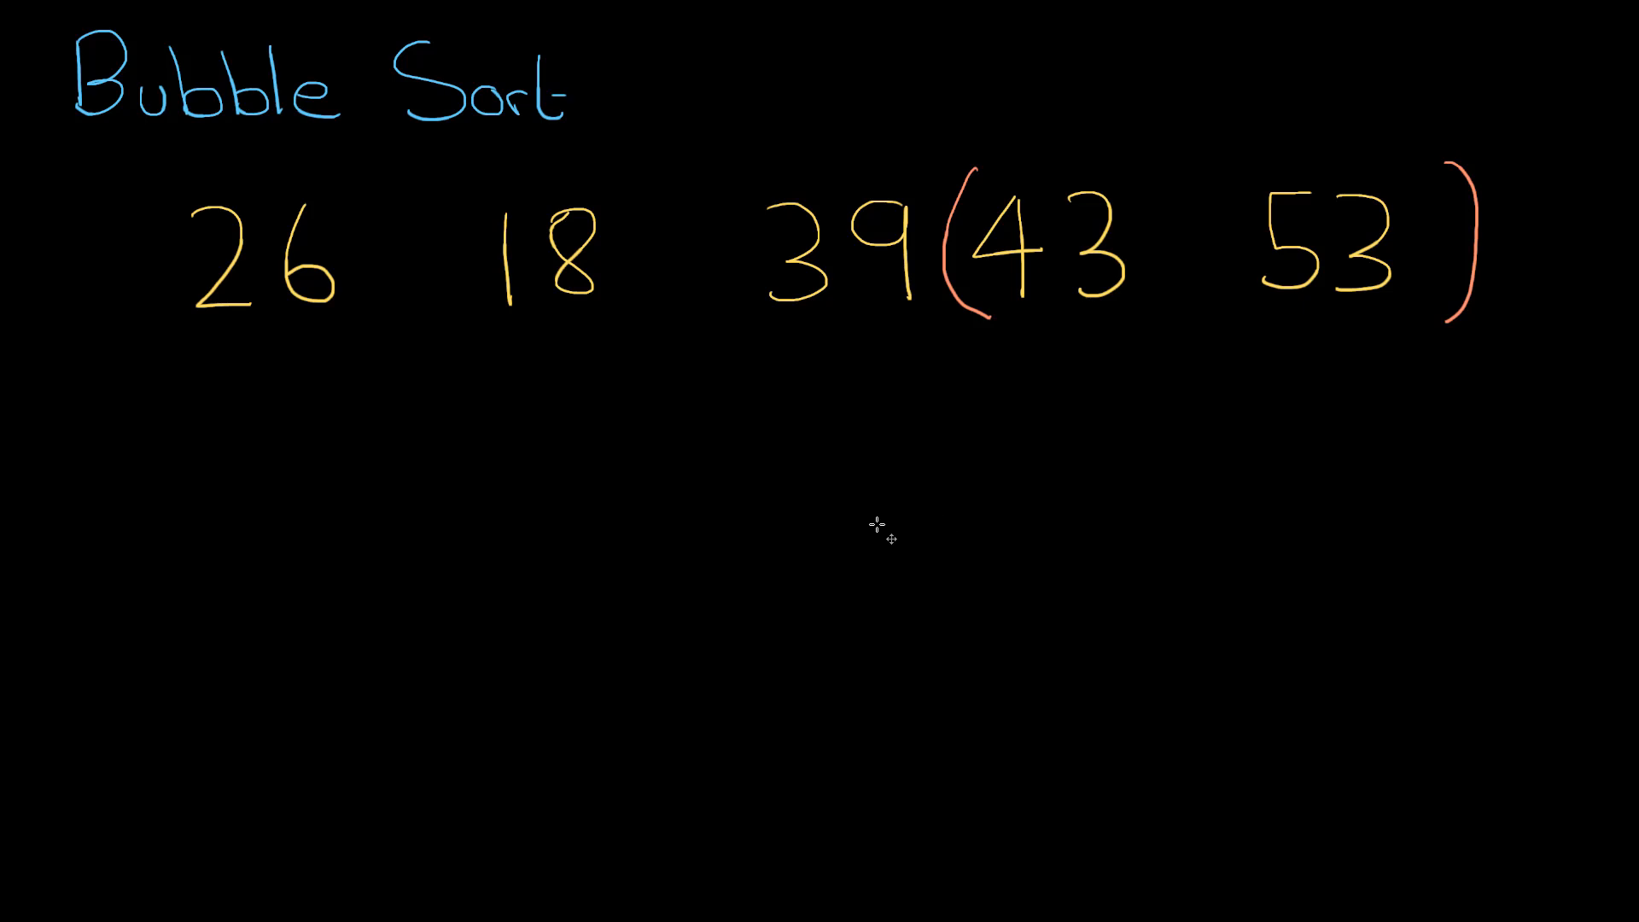
{"action": "mouse_move", "coordinate": [879, 531]}
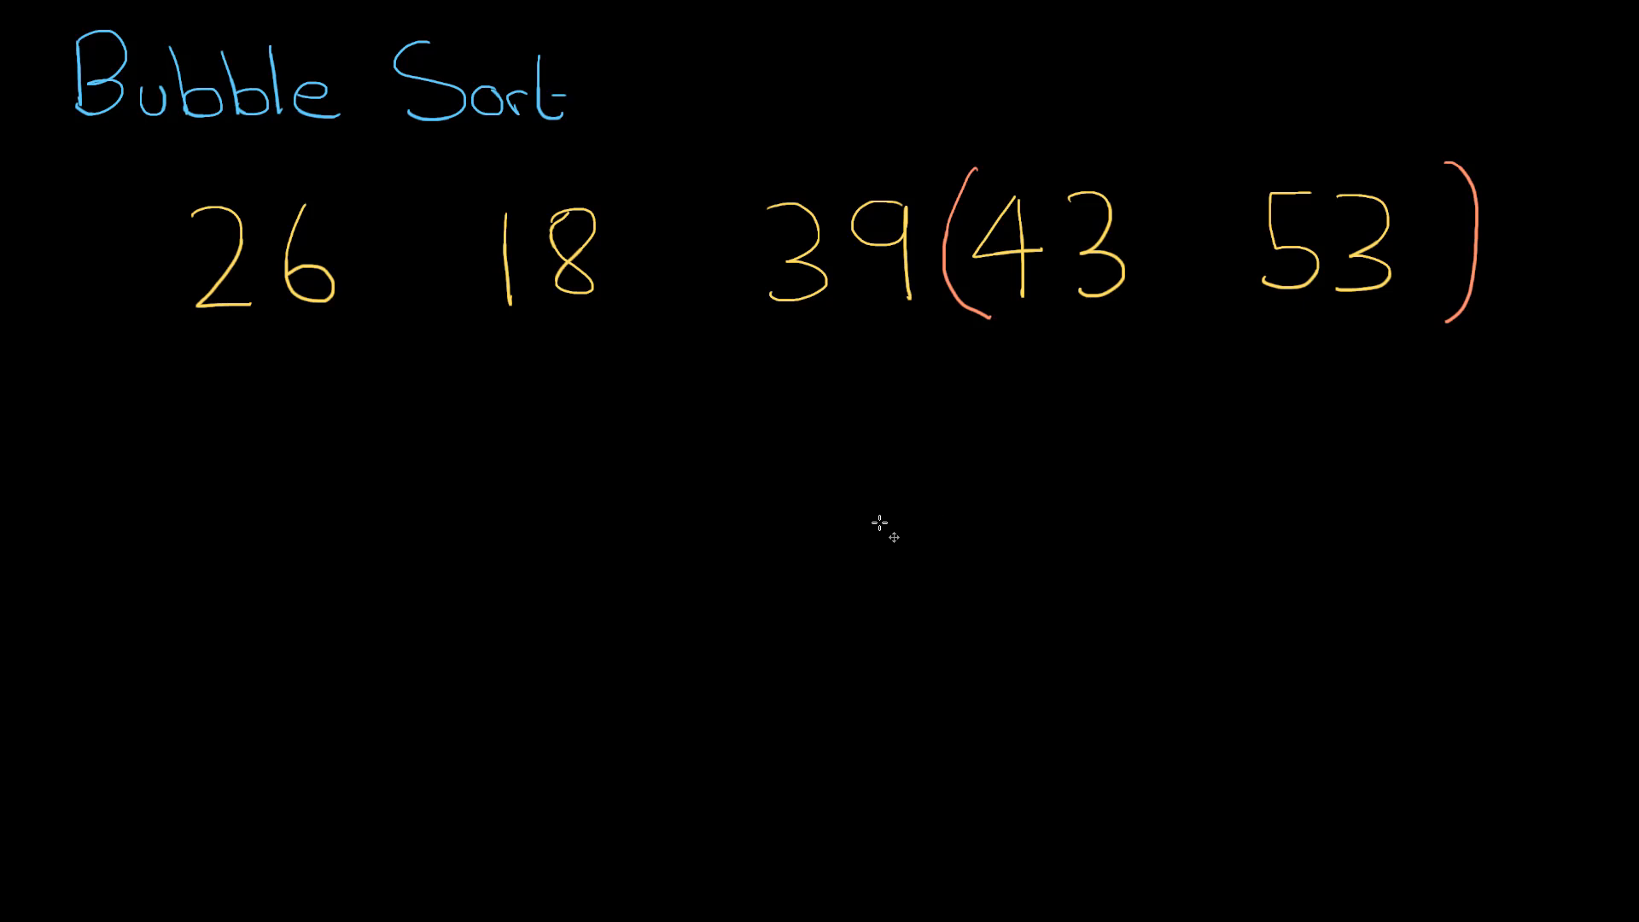
{"action": "mouse_move", "coordinate": [1206, 354]}
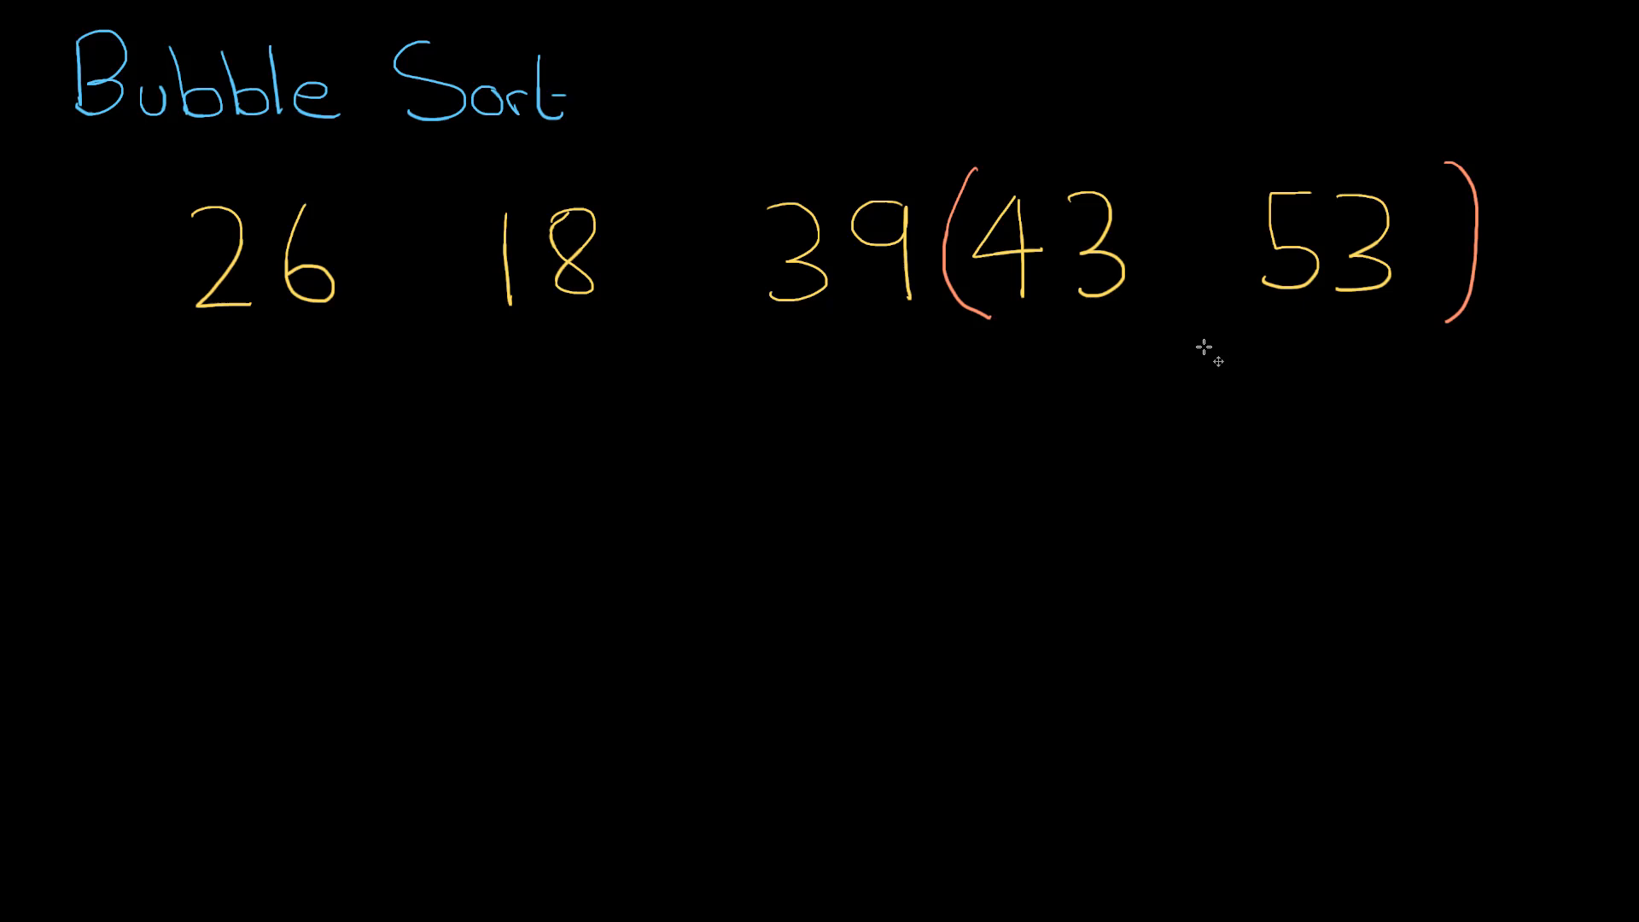
{"action": "mouse_move", "coordinate": [1210, 345]}
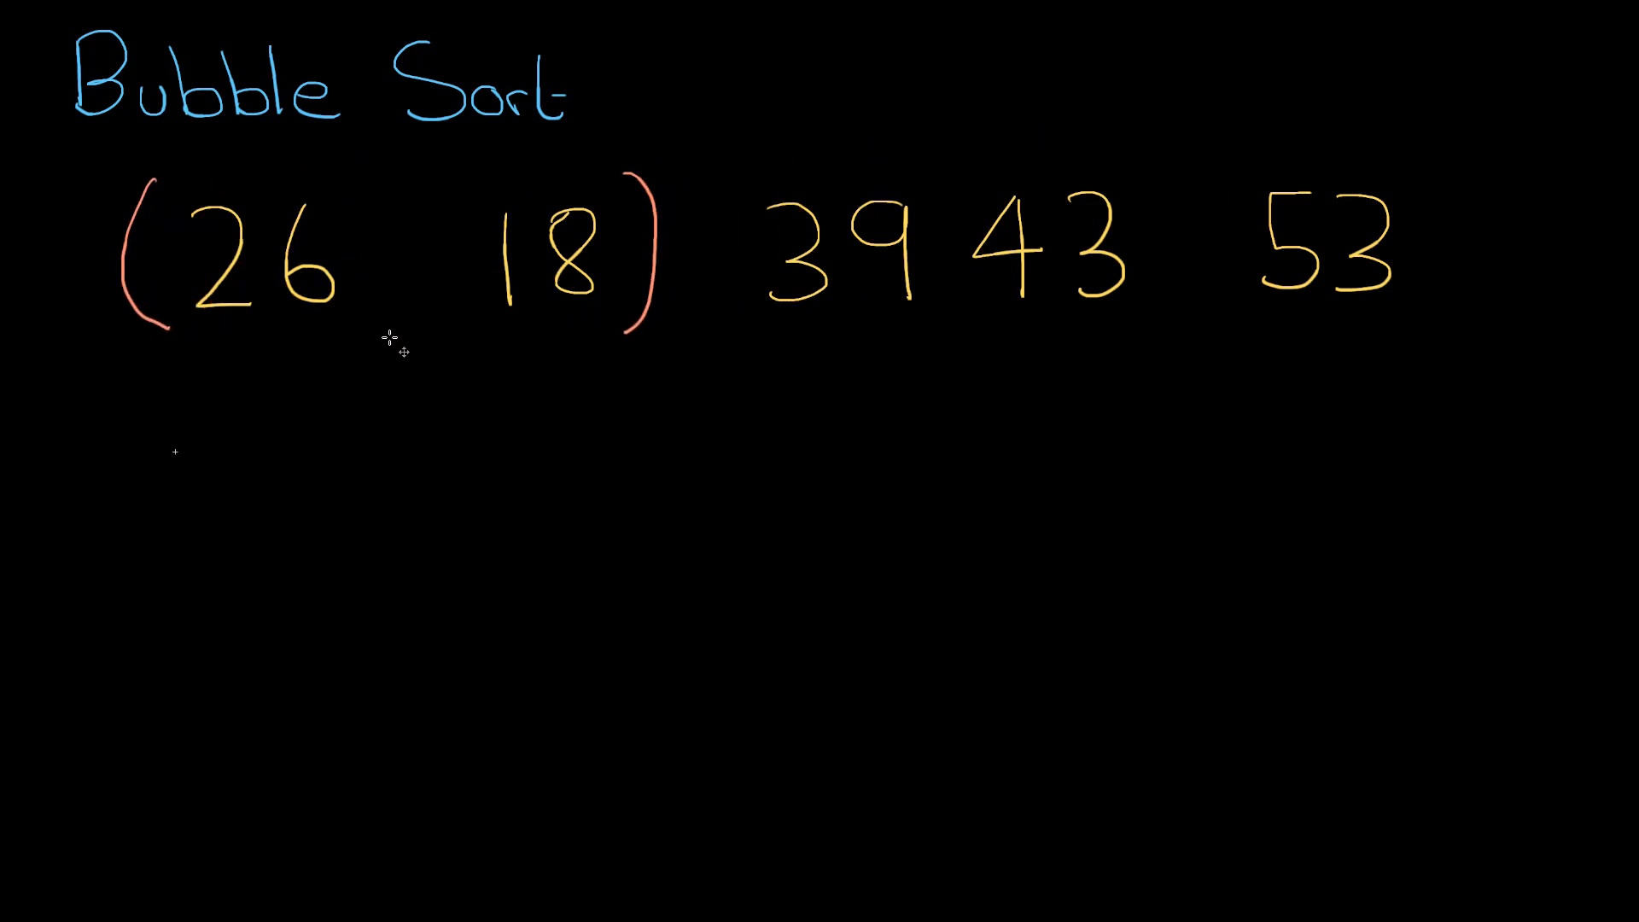
{"action": "mouse_move", "coordinate": [41, 882]}
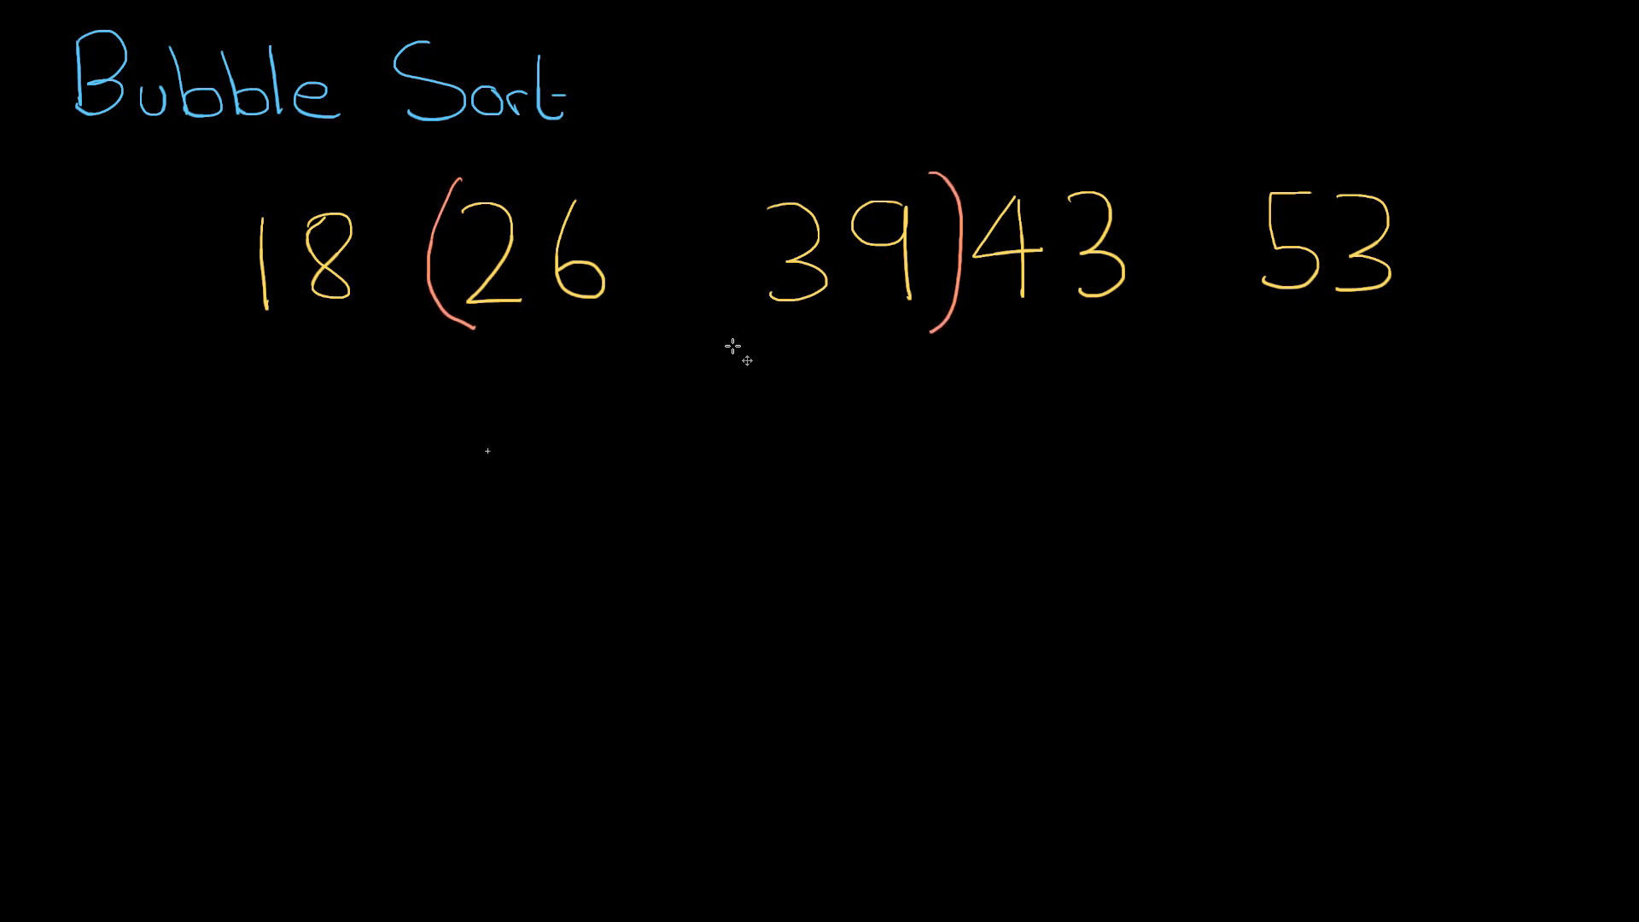
{"action": "mouse_move", "coordinate": [759, 369]}
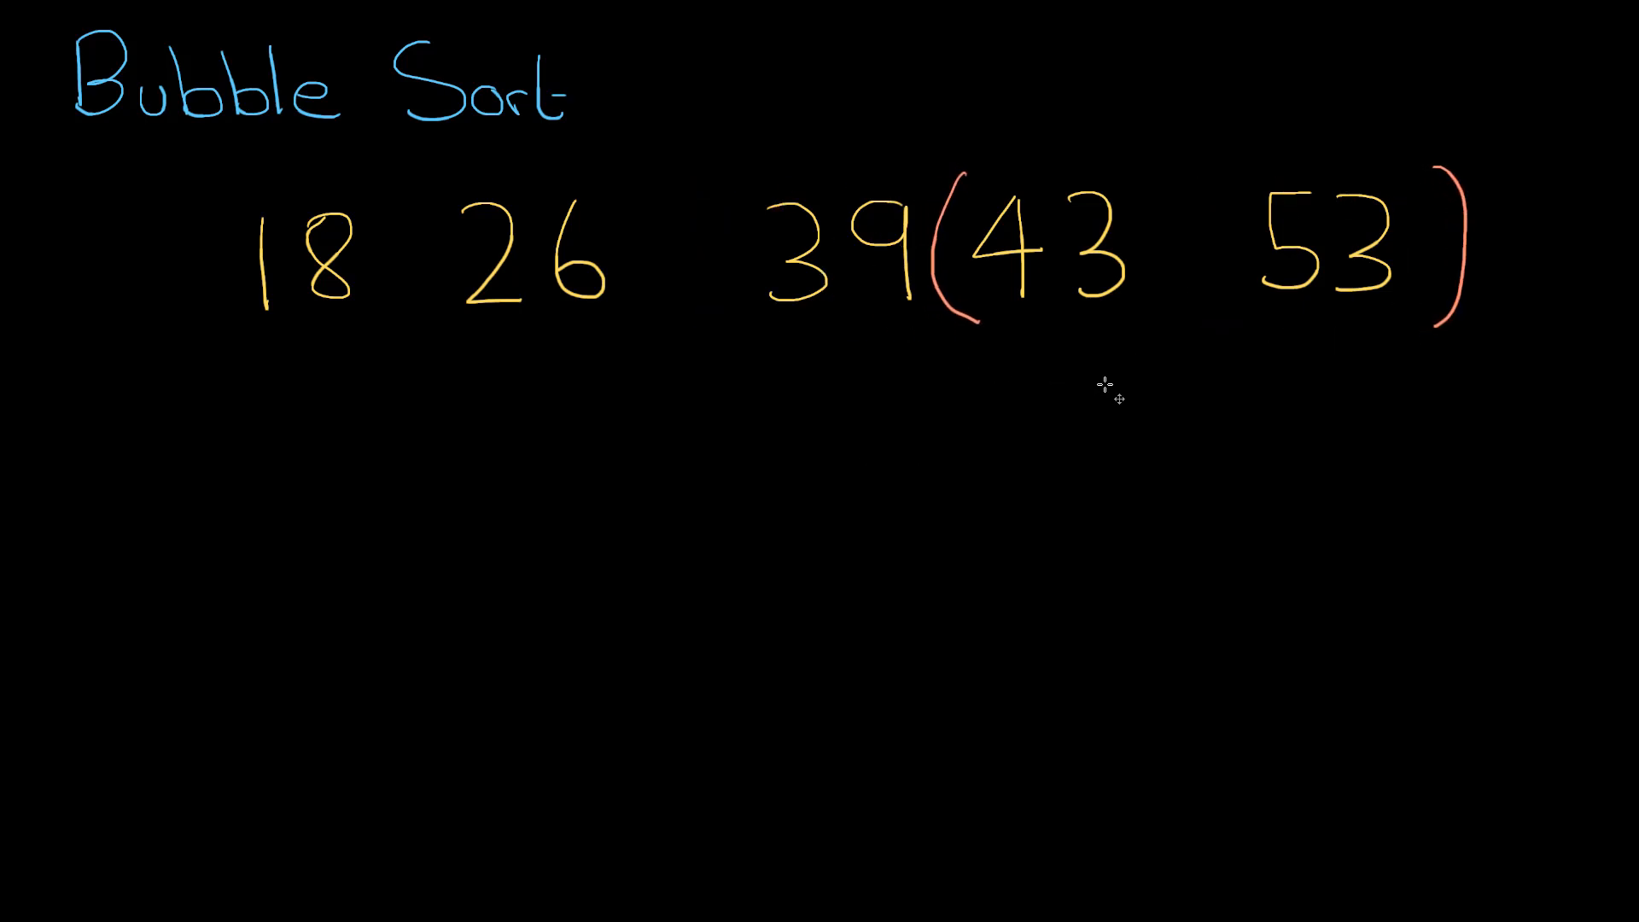
{"action": "mouse_move", "coordinate": [1132, 411]}
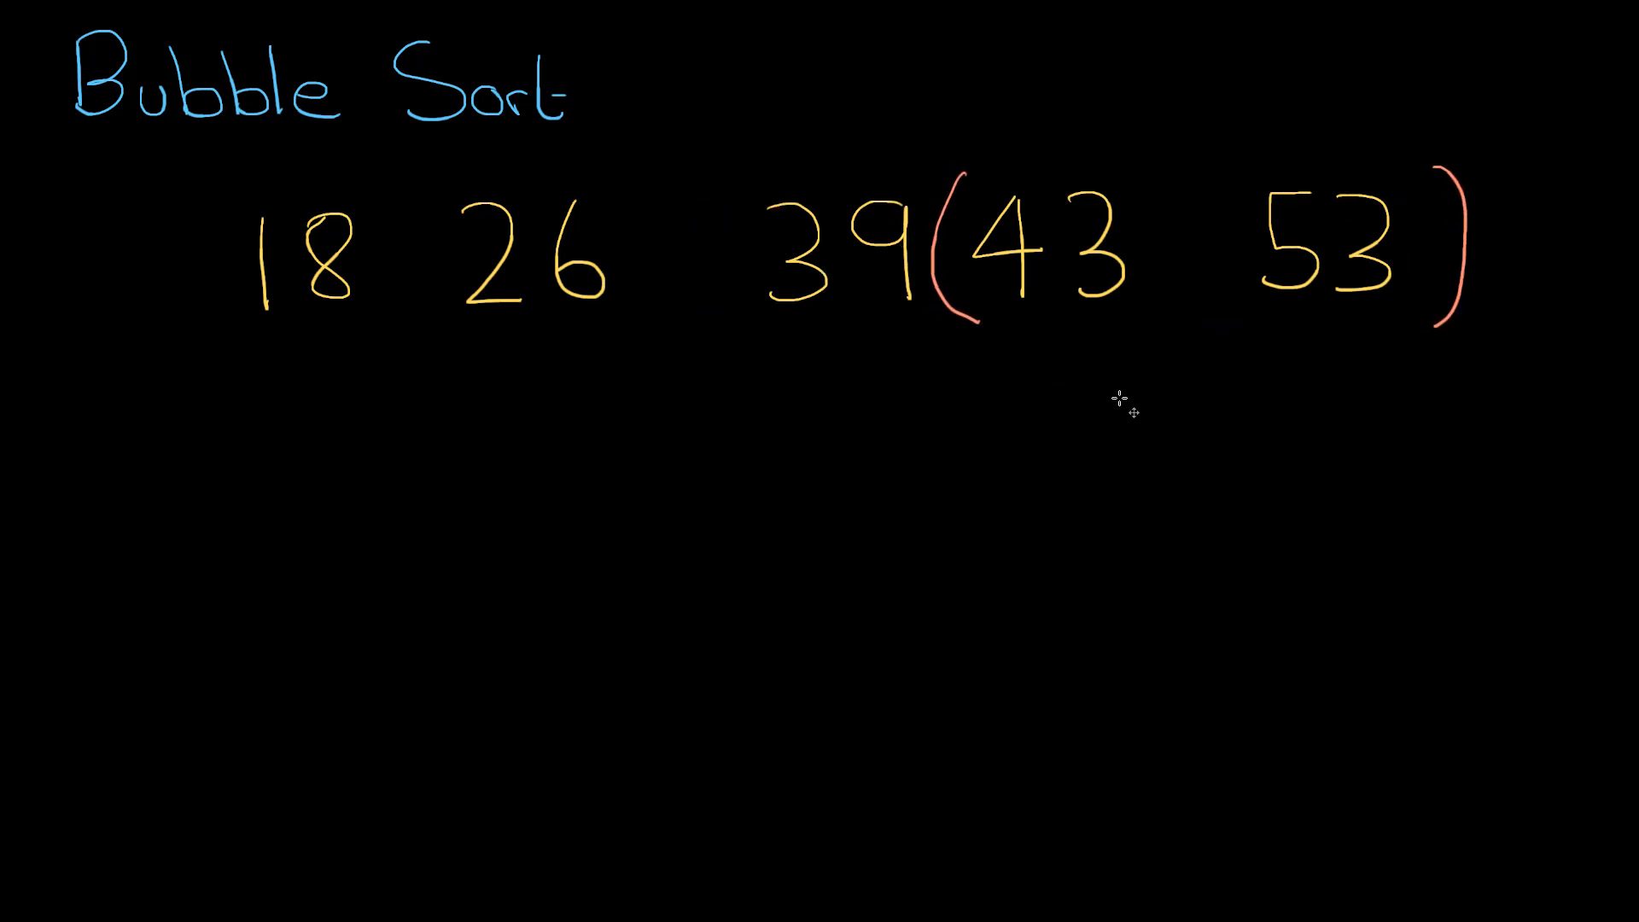
{"action": "mouse_move", "coordinate": [1212, 326]}
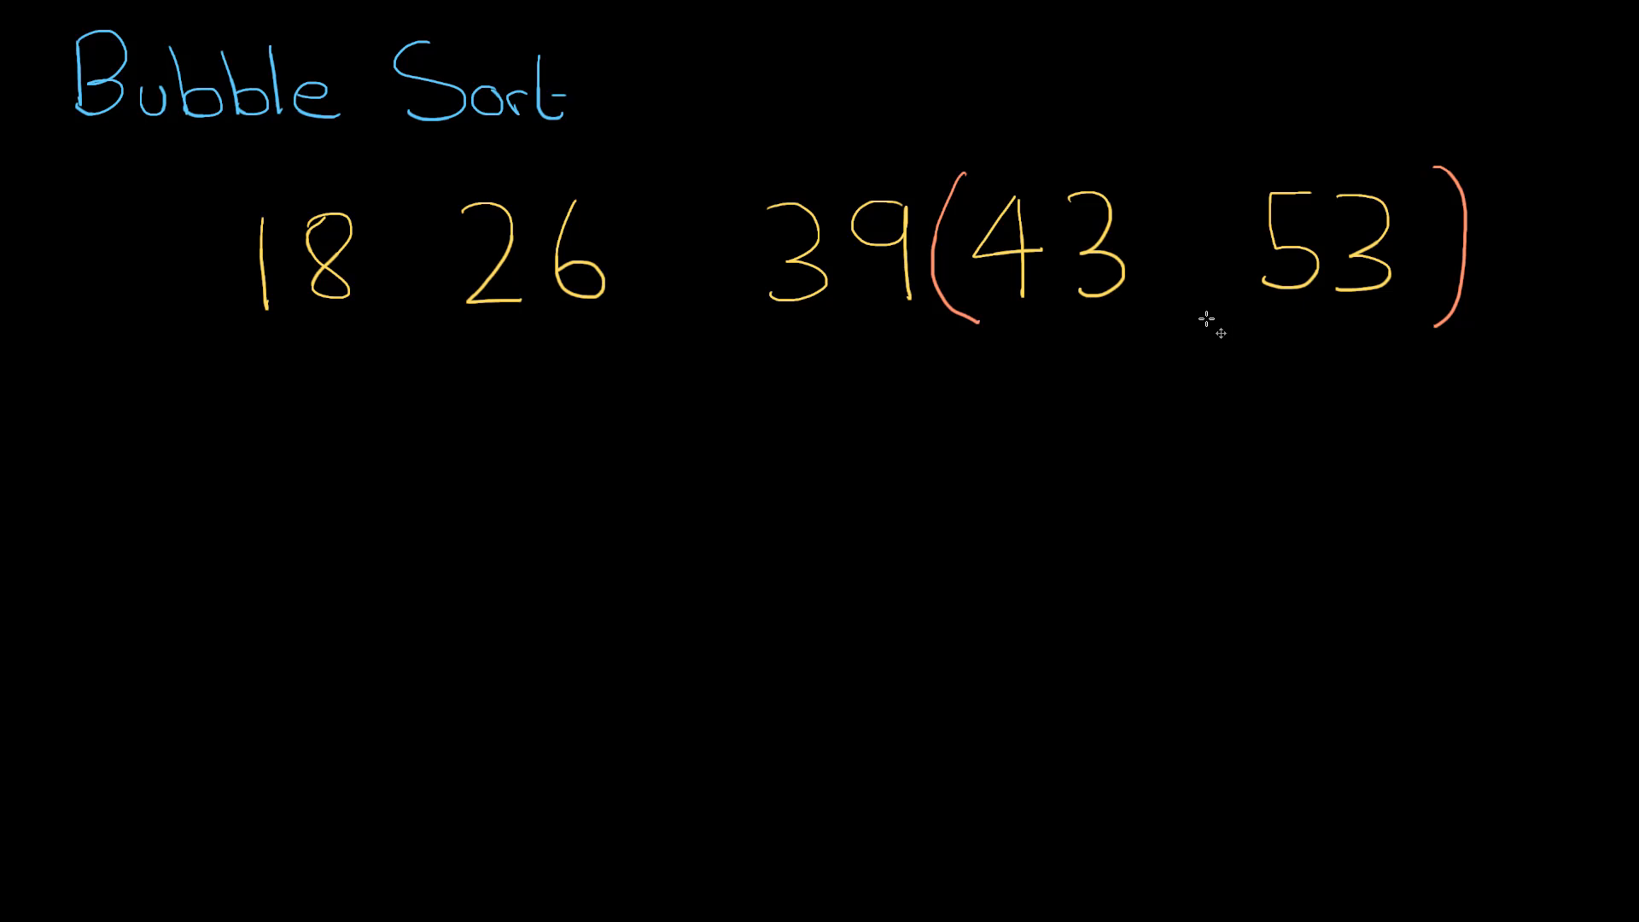